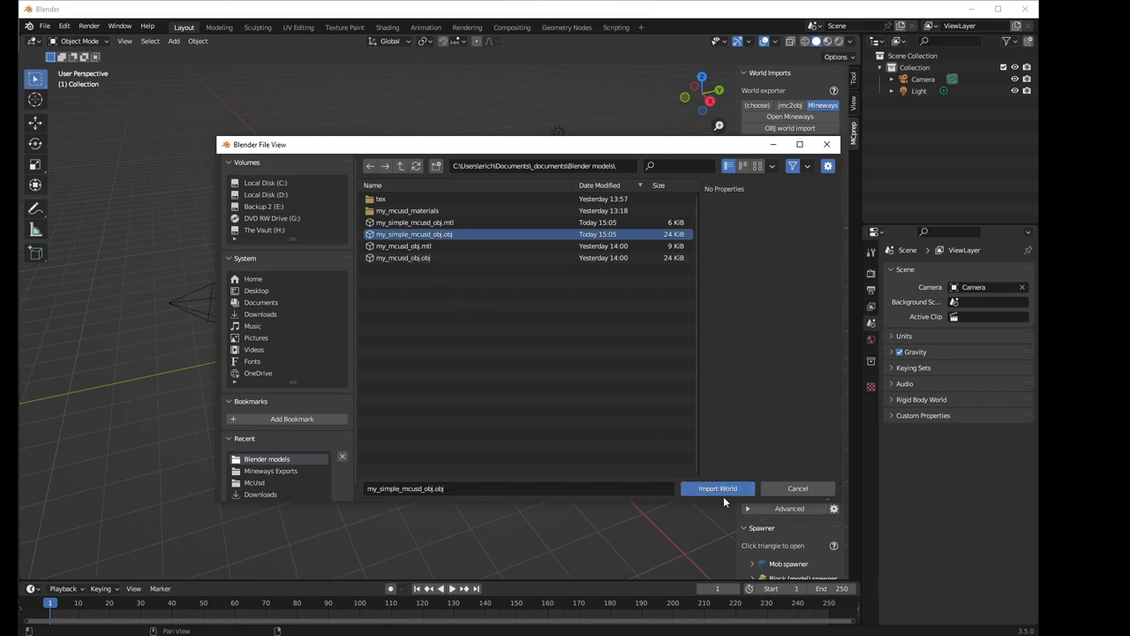
Import the selected my_simple_mcusd_obj.obj world file into the scene.
left_click(717, 488)
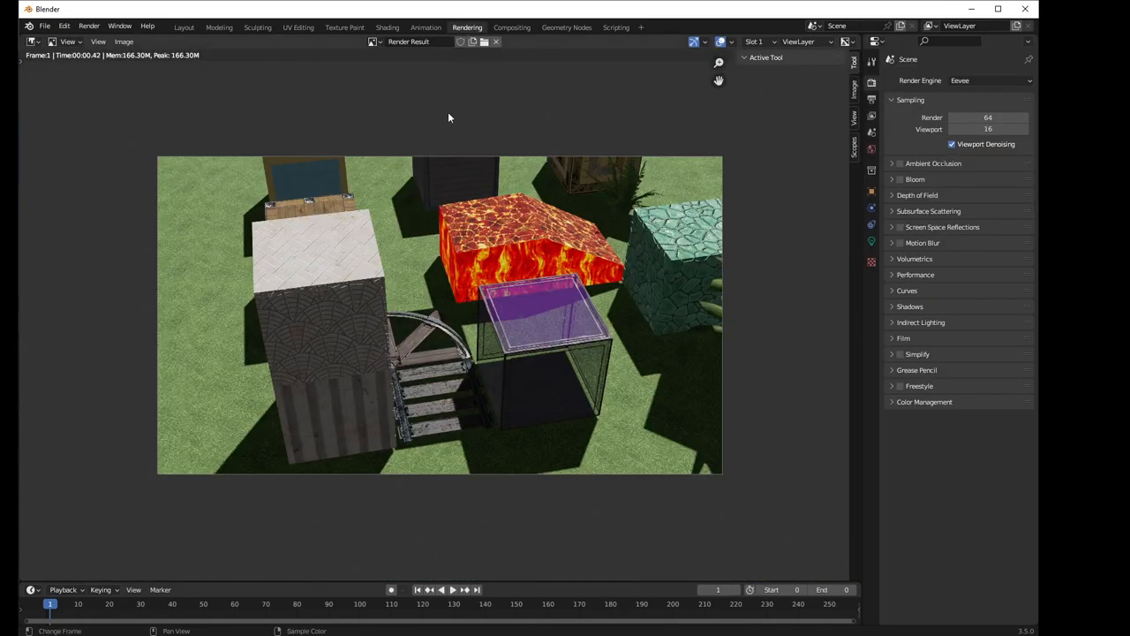
Start the Cycles render of the block scene at 10 samples with denoising.
left_click(989, 81)
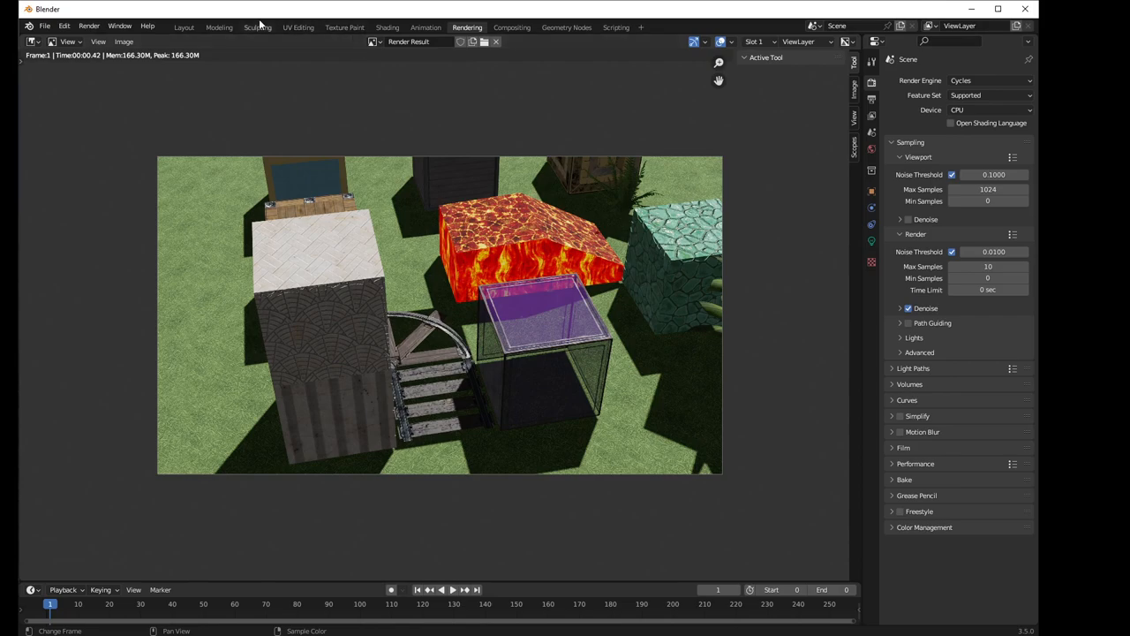
Return to the Layout workspace for a live camera preview of the lava blocks.
left_click(183, 27)
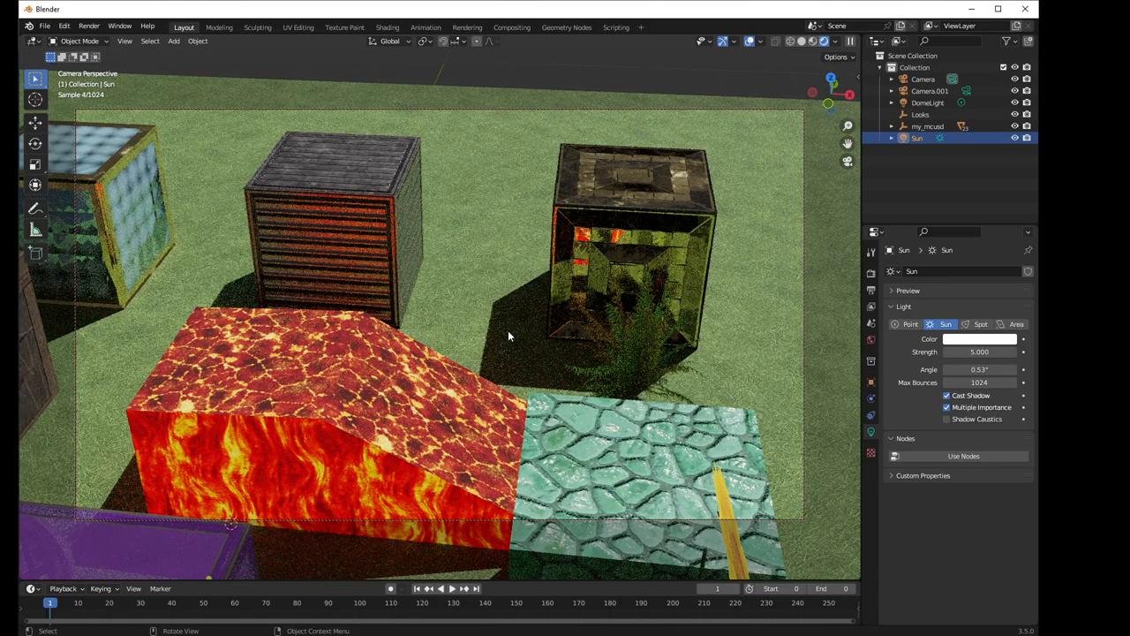